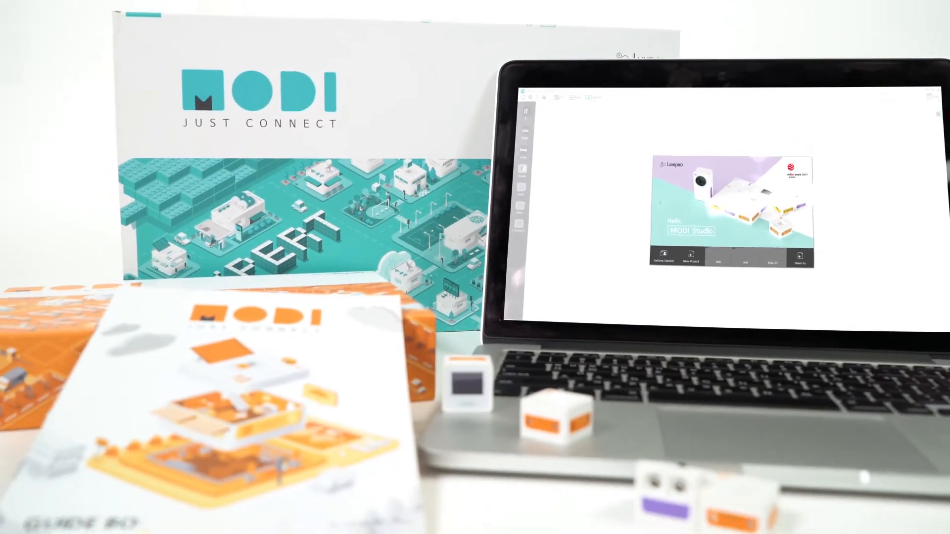
Start a new project from the MODI Studio welcome screen
{"action": "left_click", "coordinate": [691, 256]}
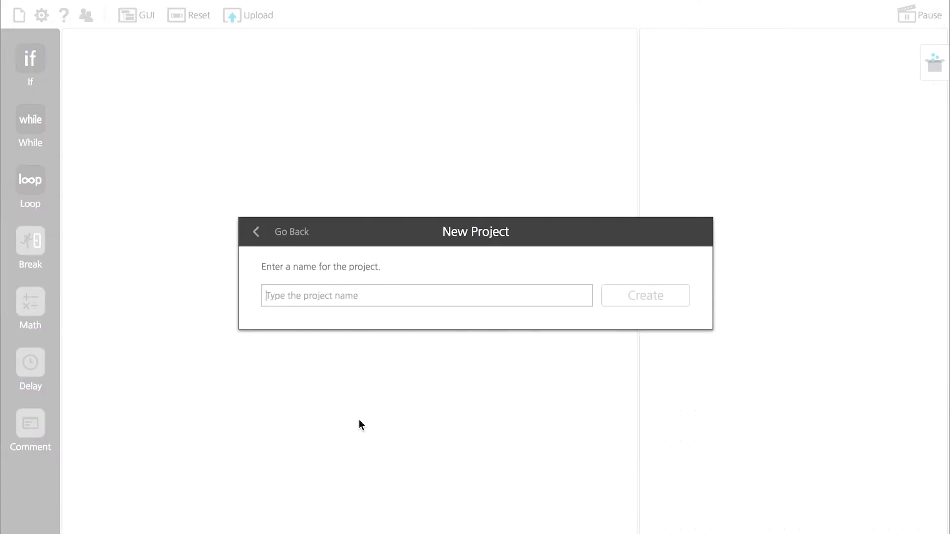
Create the project named 'Traffic'
{"action": "type", "text": "Traffic"}
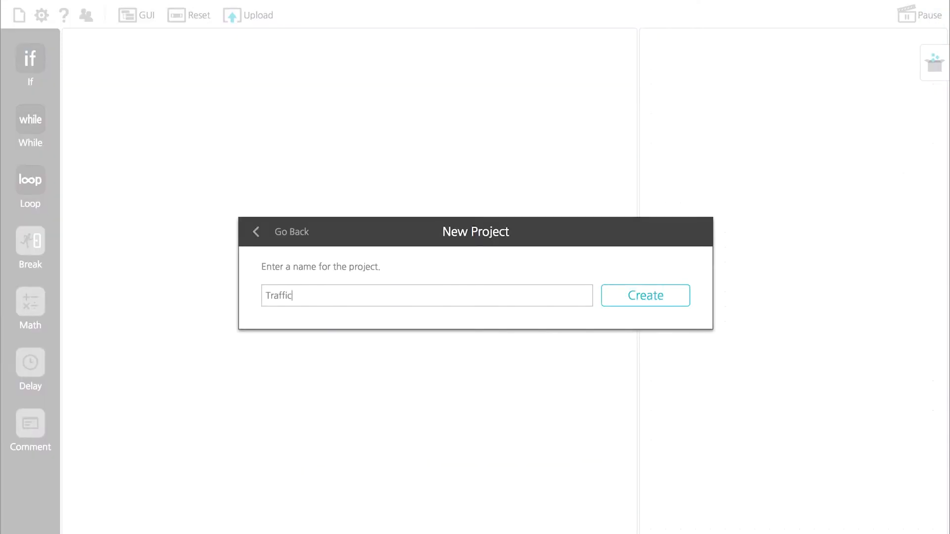
{"action": "left_click", "coordinate": [646, 295]}
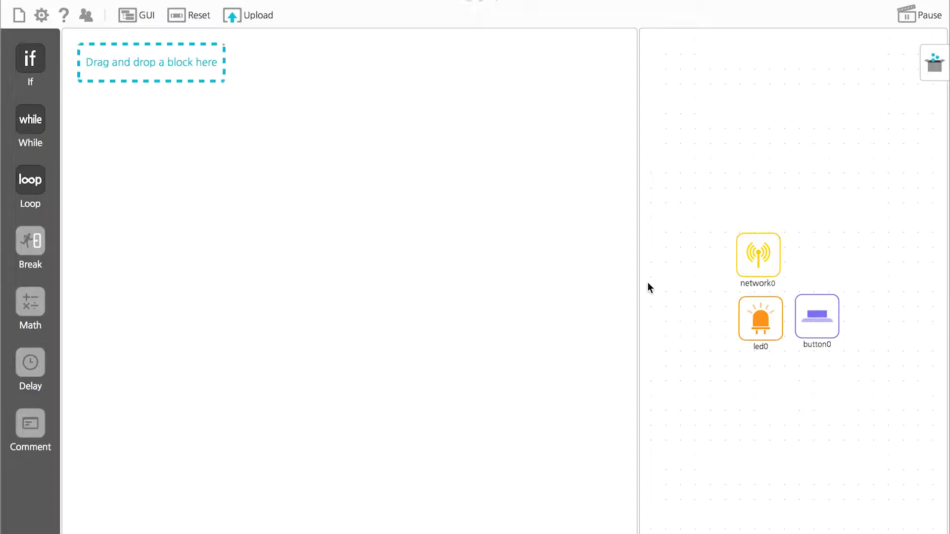
{"action": "mouse_move", "coordinate": [761, 335]}
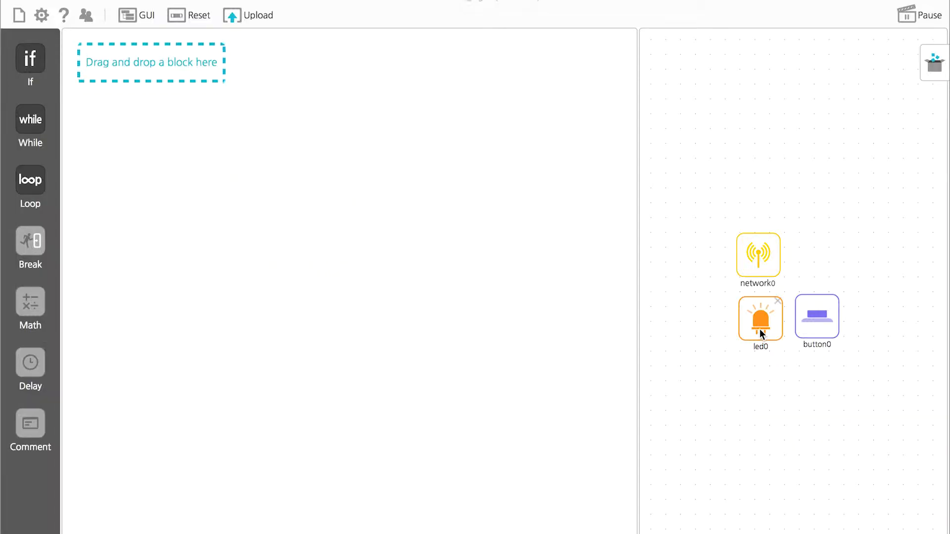
Add an led0 block at the start of the program and set it to red
{"action": "left_click", "coordinate": [760, 320]}
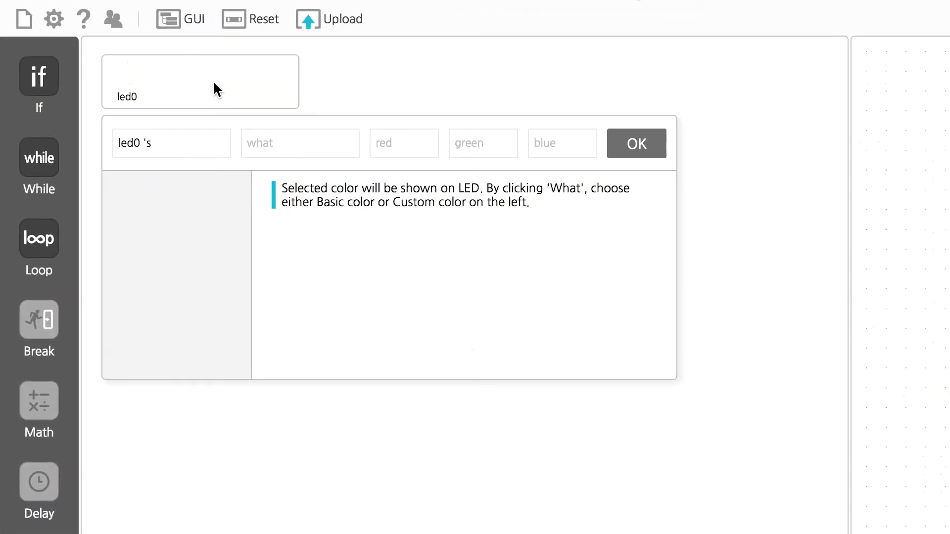
{"action": "left_click", "coordinate": [299, 143]}
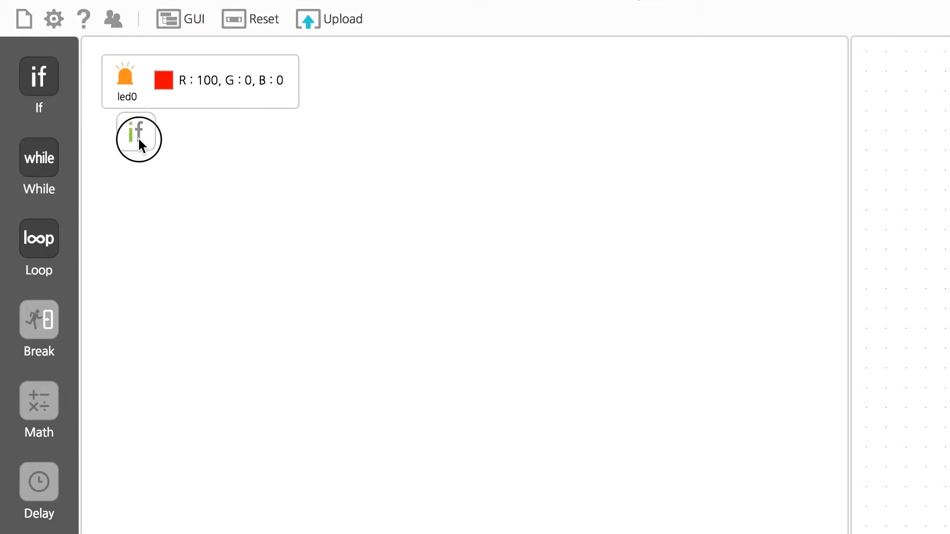
Add an if block under the red LED checking button0 Click == TRUE
{"action": "left_click_drag", "start_coordinate": [138, 137], "coordinate": [111, 127]}
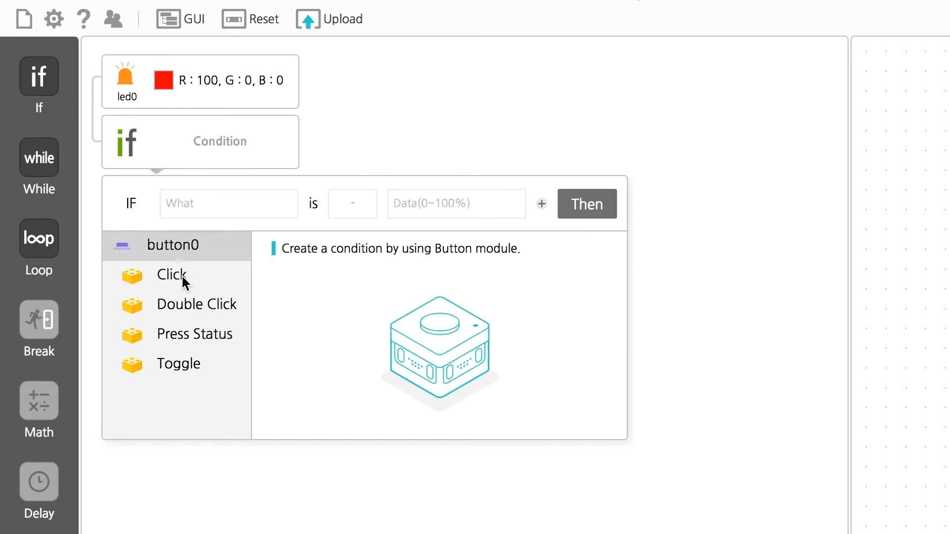
{"action": "left_click", "coordinate": [172, 275]}
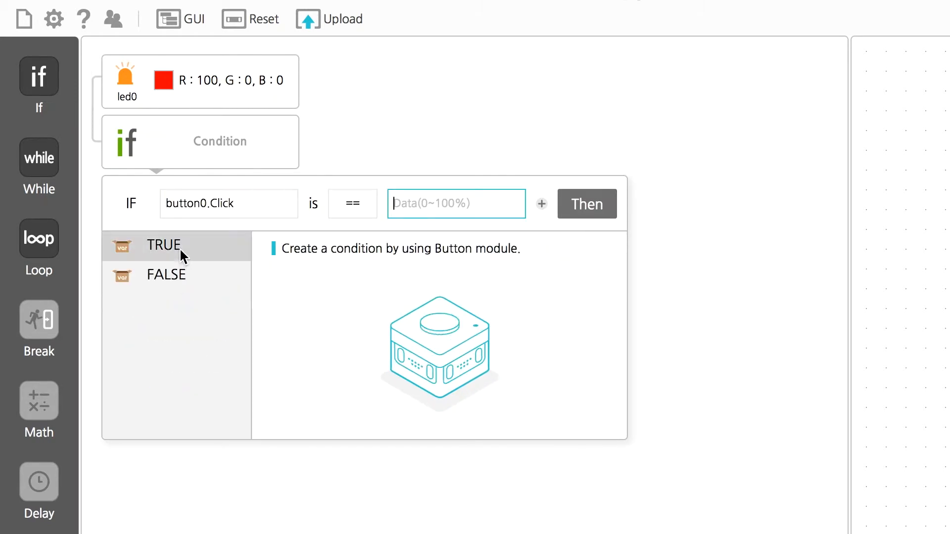
{"action": "left_click", "coordinate": [163, 245]}
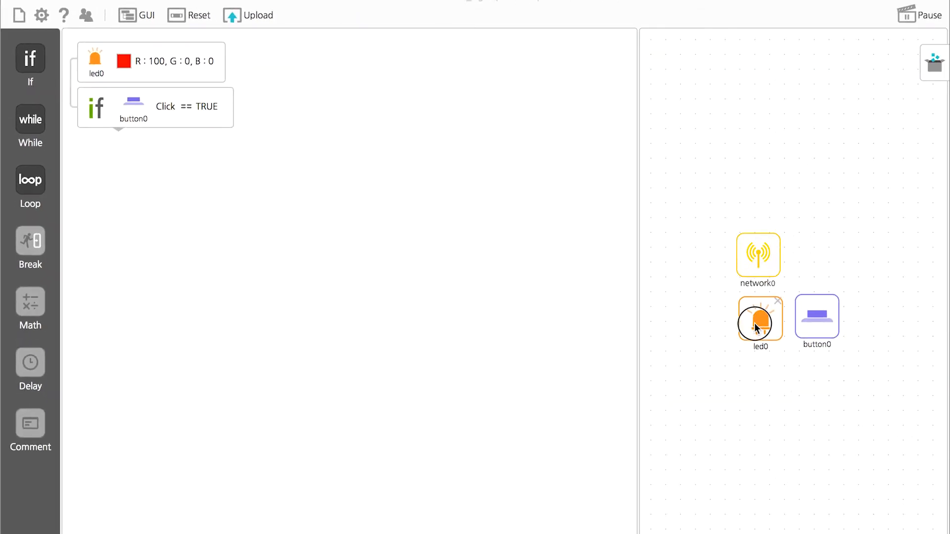
Inside the if, turn led0 green and add a 1000 ms delay
{"action": "left_click", "coordinate": [761, 320]}
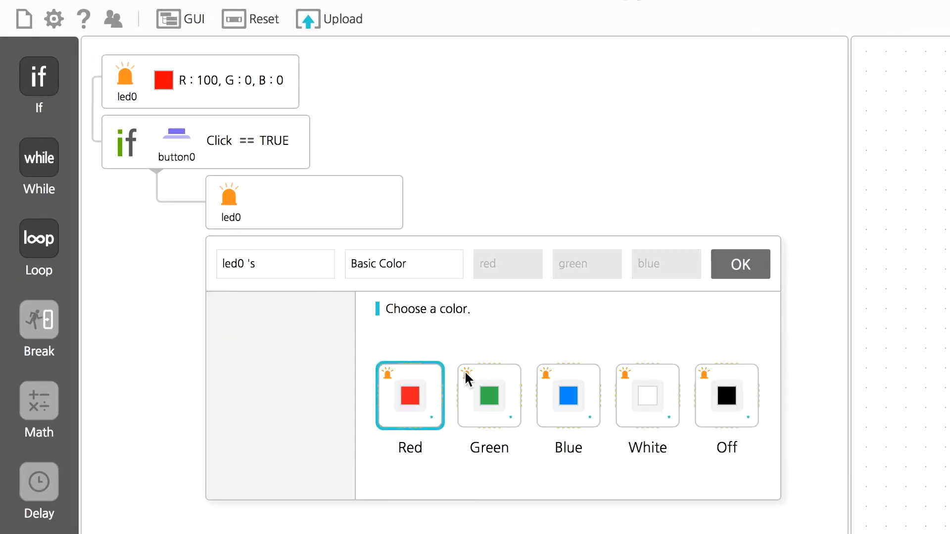
{"action": "left_click", "coordinate": [489, 397]}
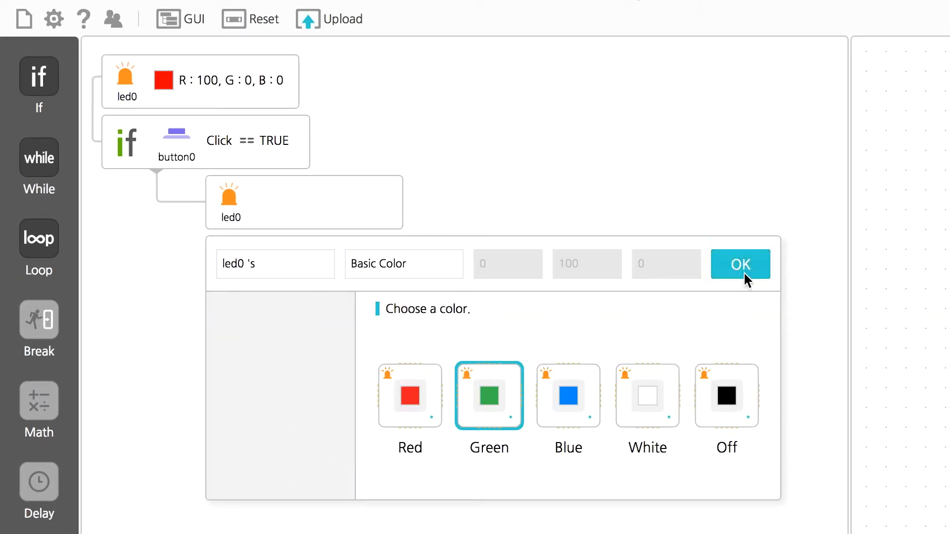
{"action": "left_click", "coordinate": [741, 265]}
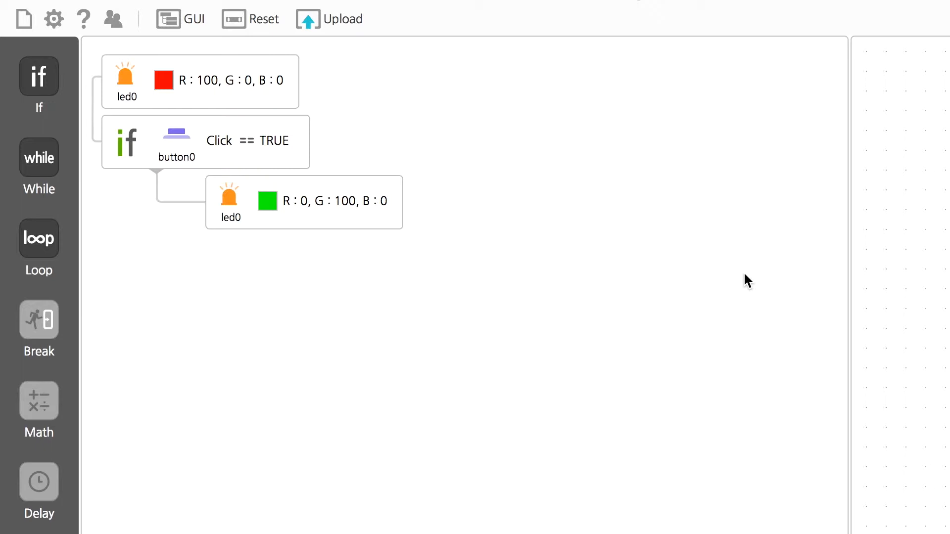
{"action": "mouse_move", "coordinate": [56, 488]}
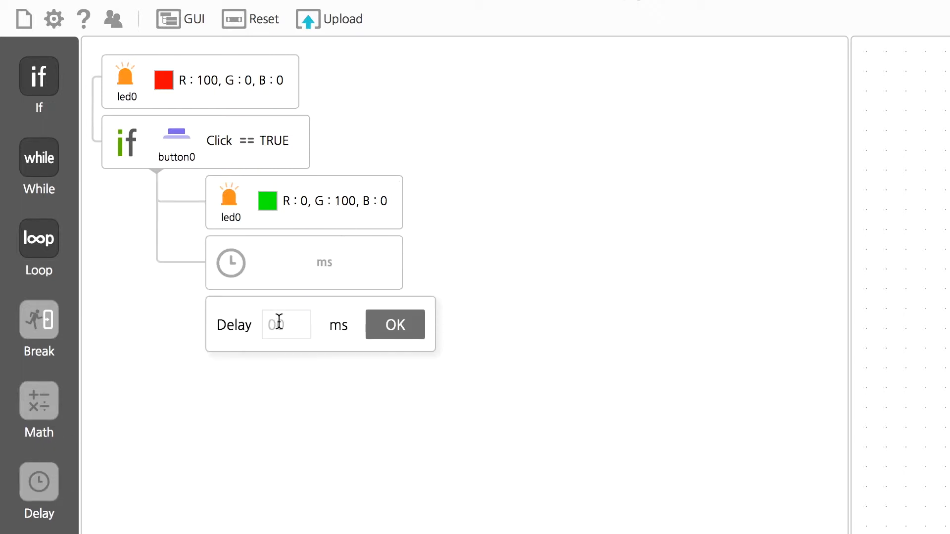
{"action": "left_click", "coordinate": [395, 324]}
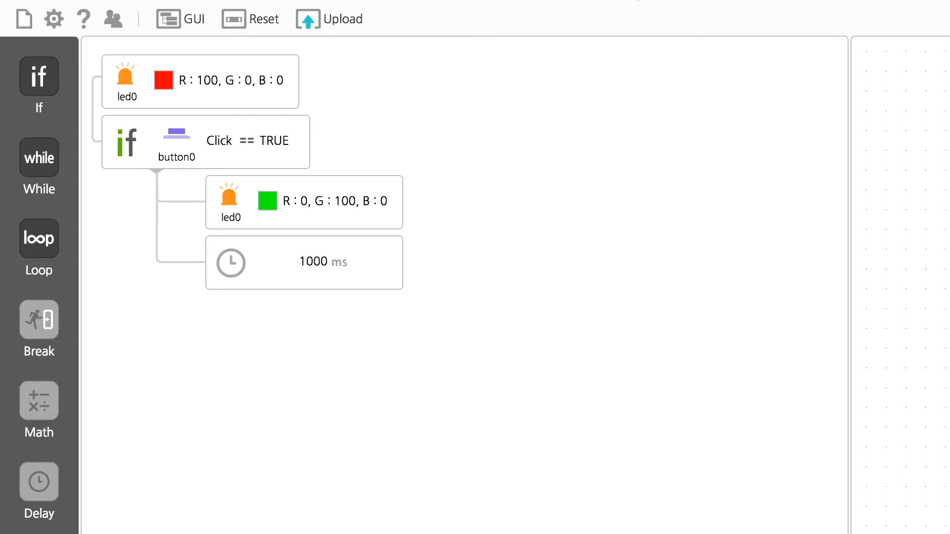
{"action": "mouse_move", "coordinate": [39, 238]}
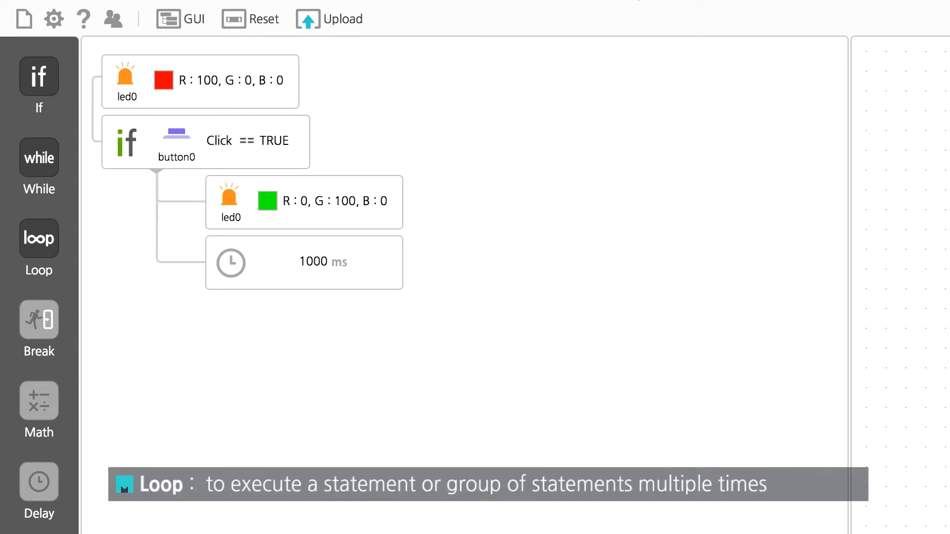
Add a loop block set to 5 repetitions after the 1000 ms delay
{"action": "left_click", "coordinate": [39, 238]}
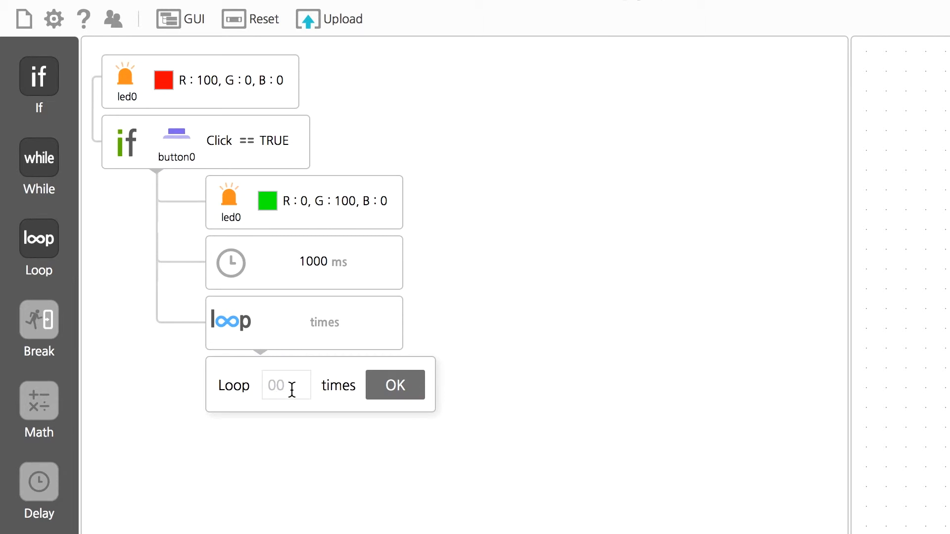
{"action": "type", "text": "5"}
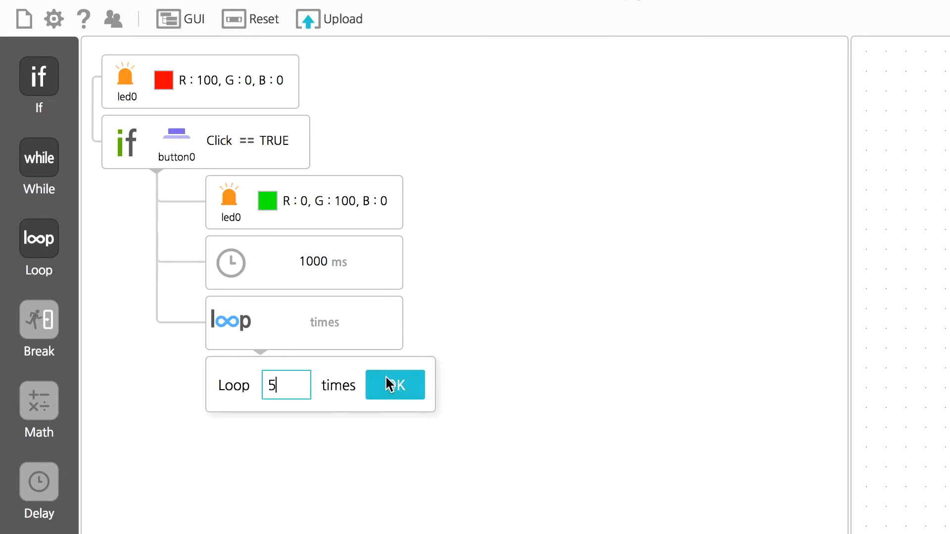
{"action": "left_click", "coordinate": [395, 385]}
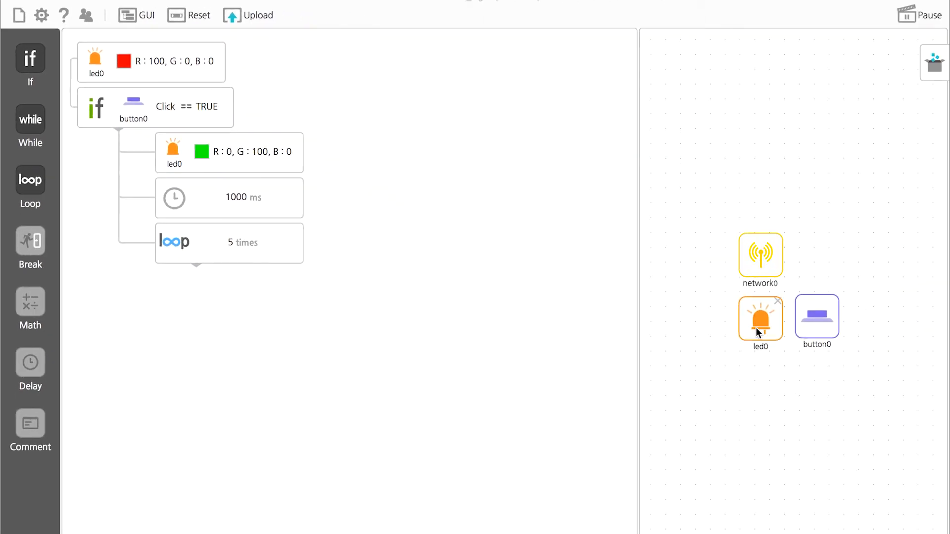
Place an led0 block first inside the loop with basic colour green
{"action": "left_click_drag", "start_coordinate": [760, 319], "coordinate": [353, 299]}
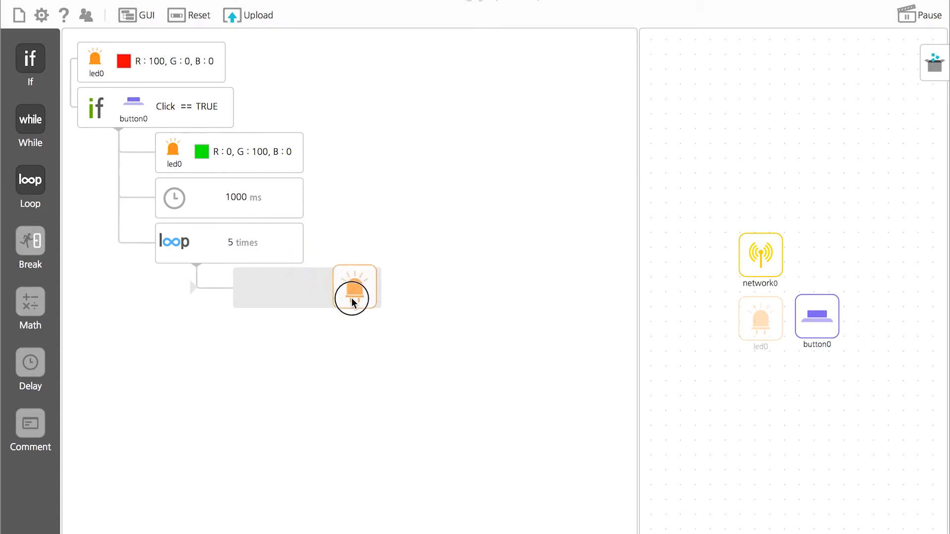
{"action": "left_click", "coordinate": [354, 290]}
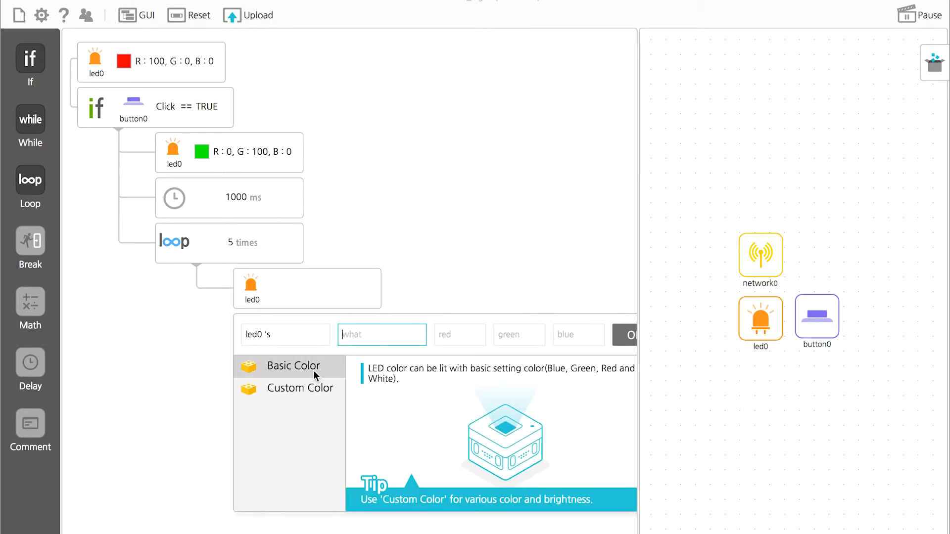
{"action": "left_click", "coordinate": [292, 366]}
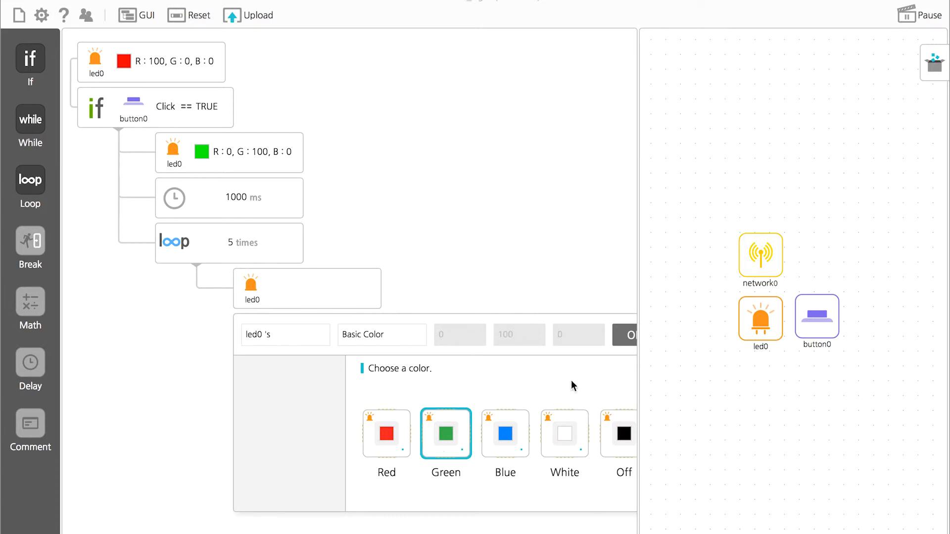
{"action": "left_click", "coordinate": [445, 433]}
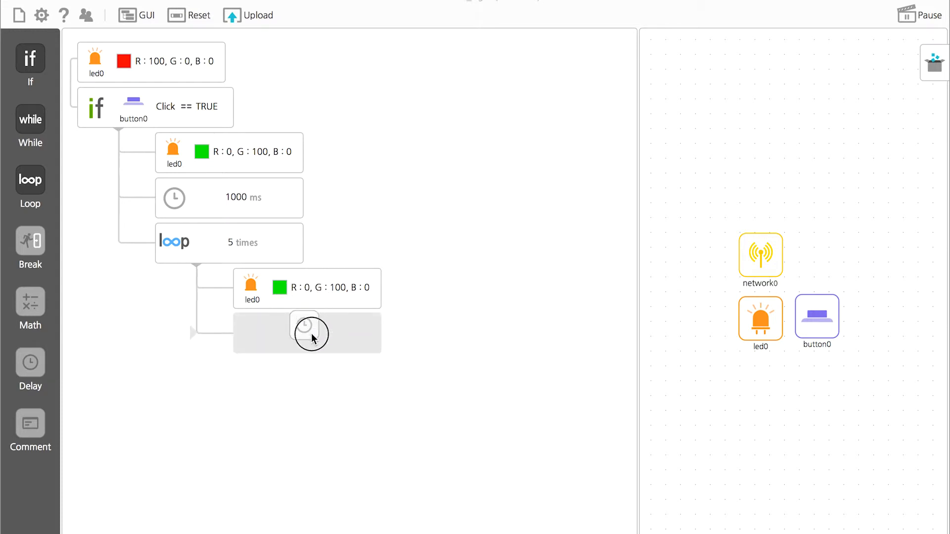
Add a 300 ms delay after the green LED block in the loop
{"action": "left_click", "coordinate": [304, 333]}
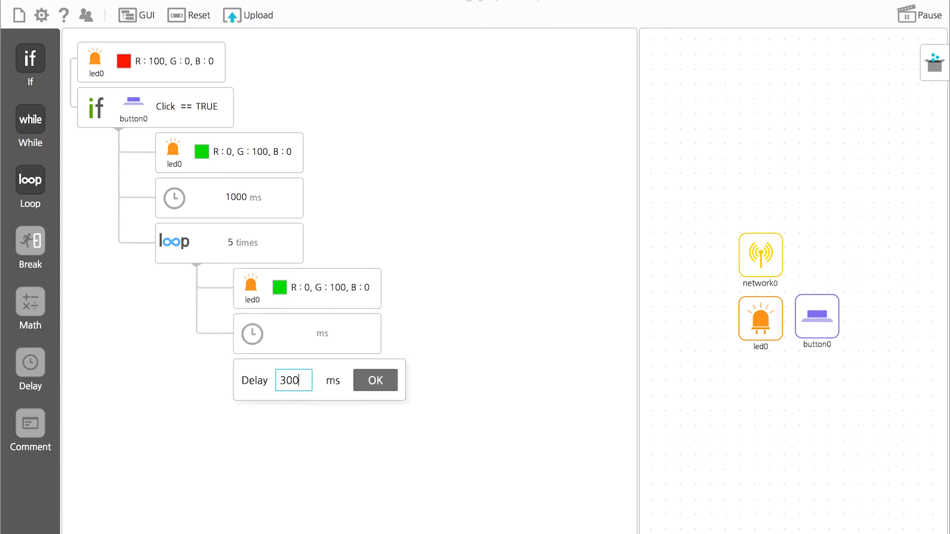
{"action": "left_click", "coordinate": [375, 380]}
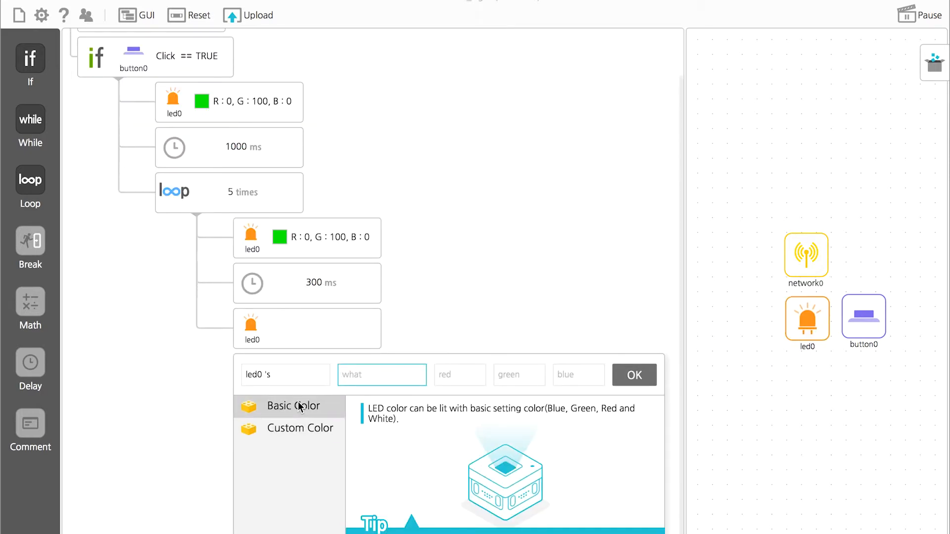
Set the third LED block to Off, add a final 300 ms delay, and upload
{"action": "left_click", "coordinate": [294, 406]}
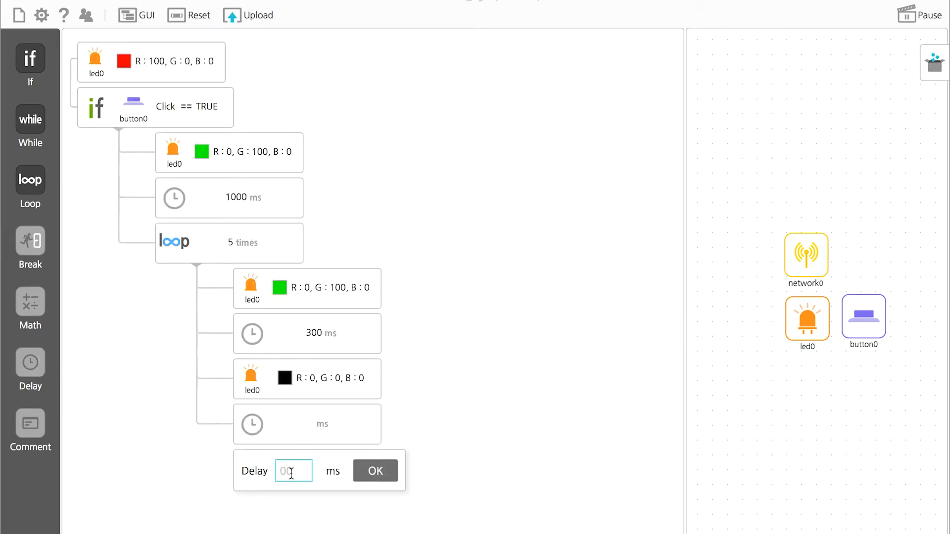
{"action": "left_click", "coordinate": [375, 471]}
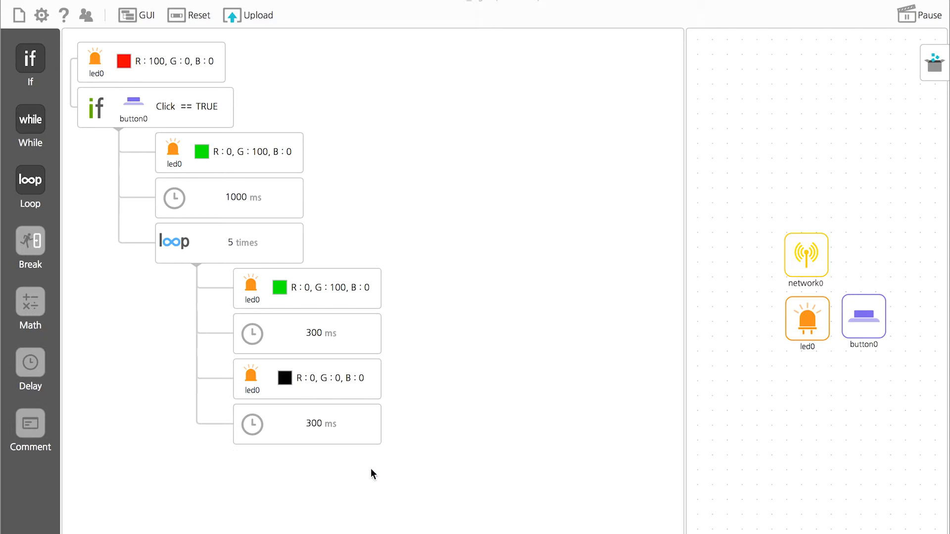
{"action": "left_click", "coordinate": [229, 242]}
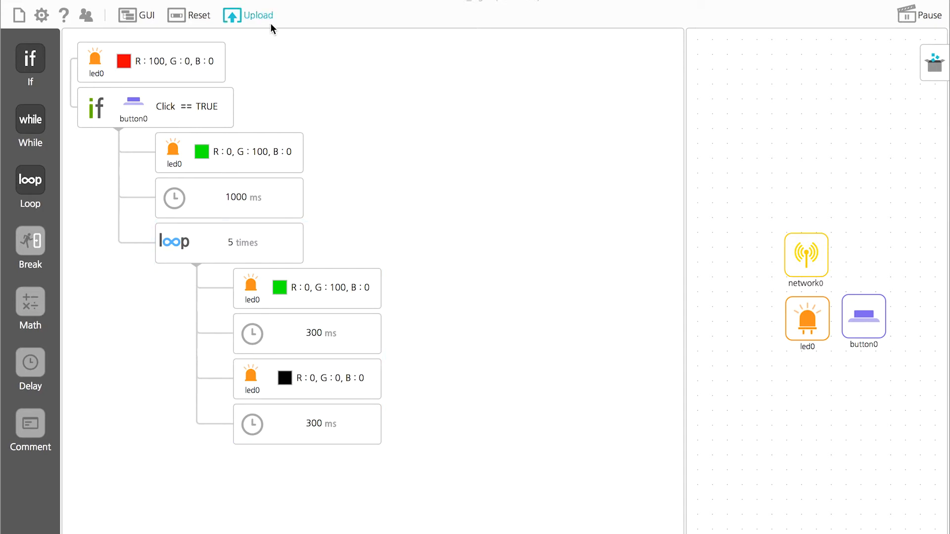
{"action": "left_click", "coordinate": [261, 15]}
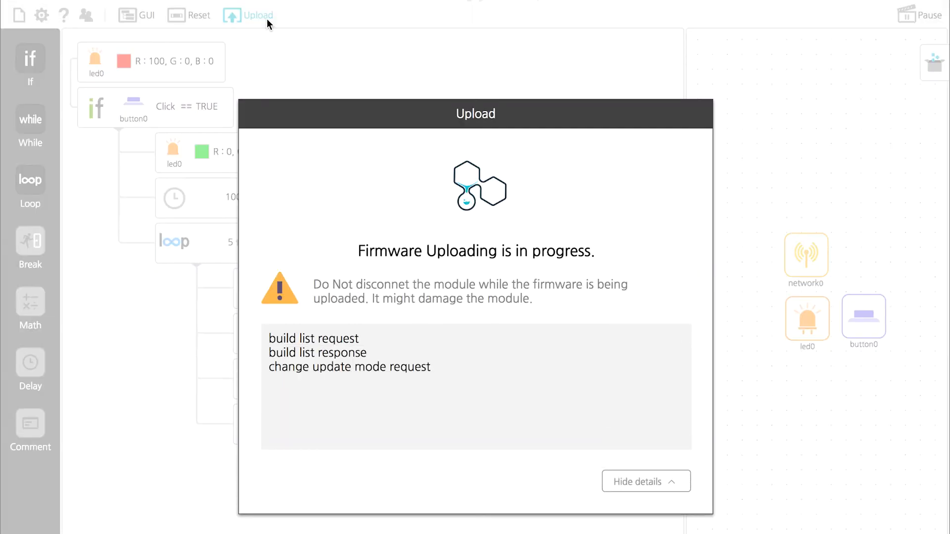